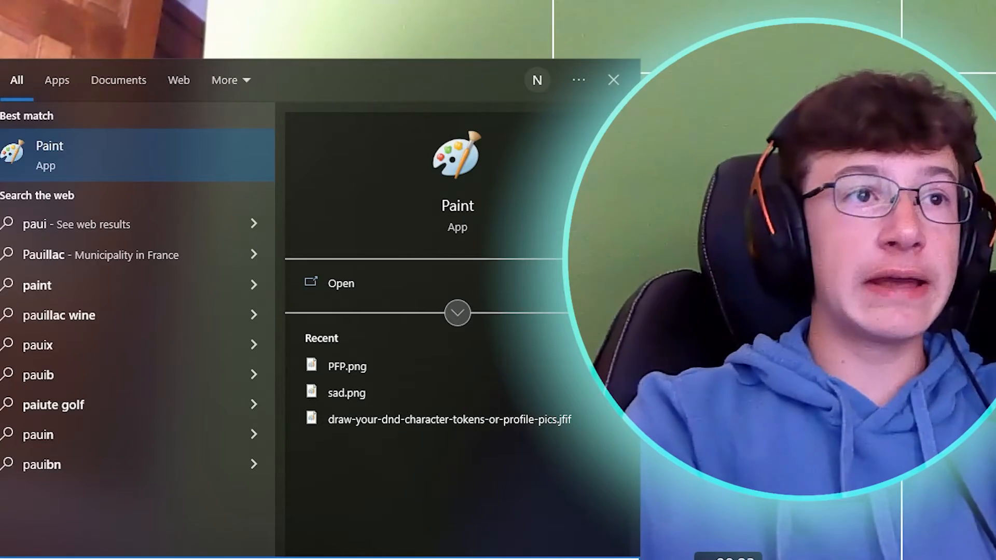
Launch Paint, fill the canvas with yellow, and pick a yellow-green spot in Edit colors.
{"action": "left_click", "coordinate": [342, 283]}
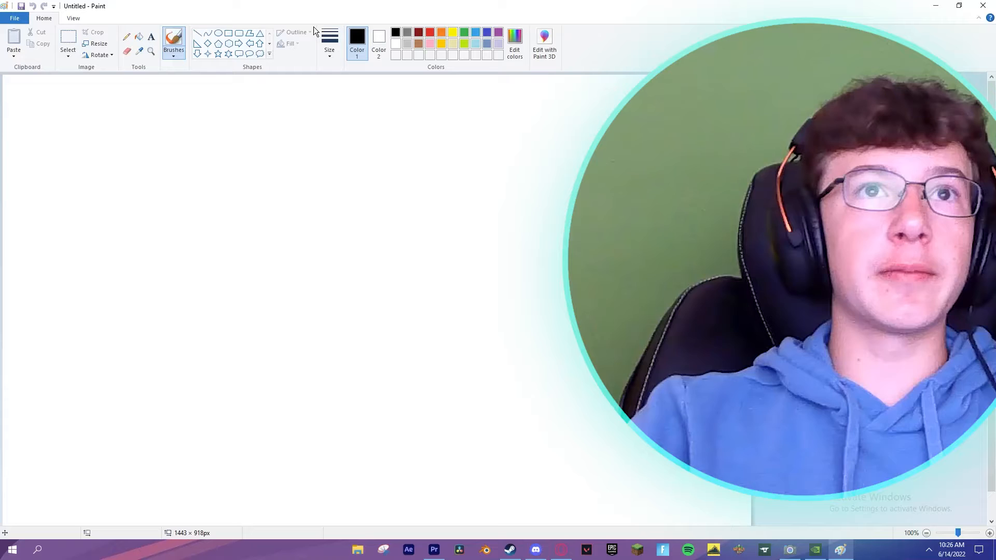
{"action": "left_click", "coordinate": [453, 32]}
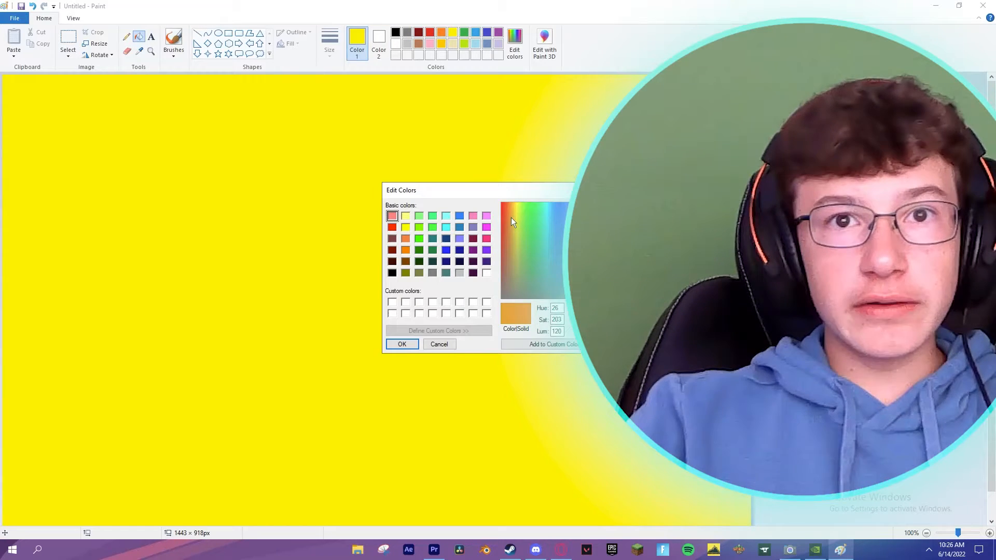
{"action": "left_click", "coordinate": [520, 215]}
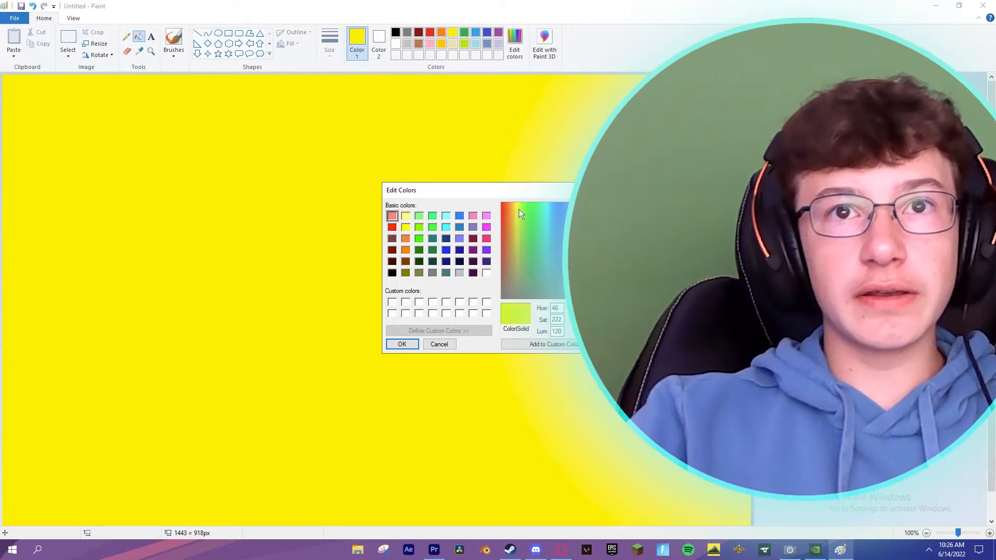
{"action": "left_click", "coordinate": [402, 344]}
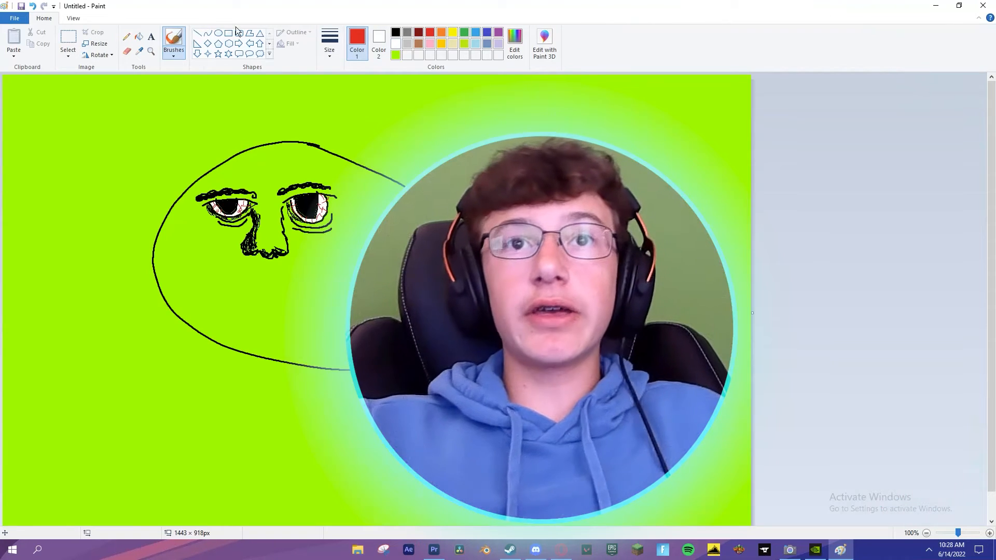
Set Color 1 back to black after the yellow-green fill and face sketch.
{"action": "left_click", "coordinate": [357, 36]}
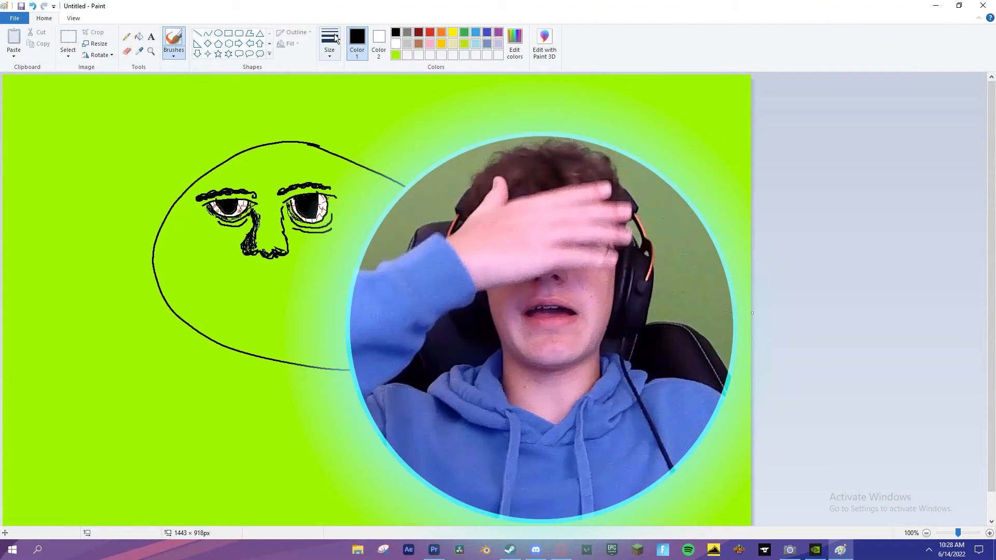